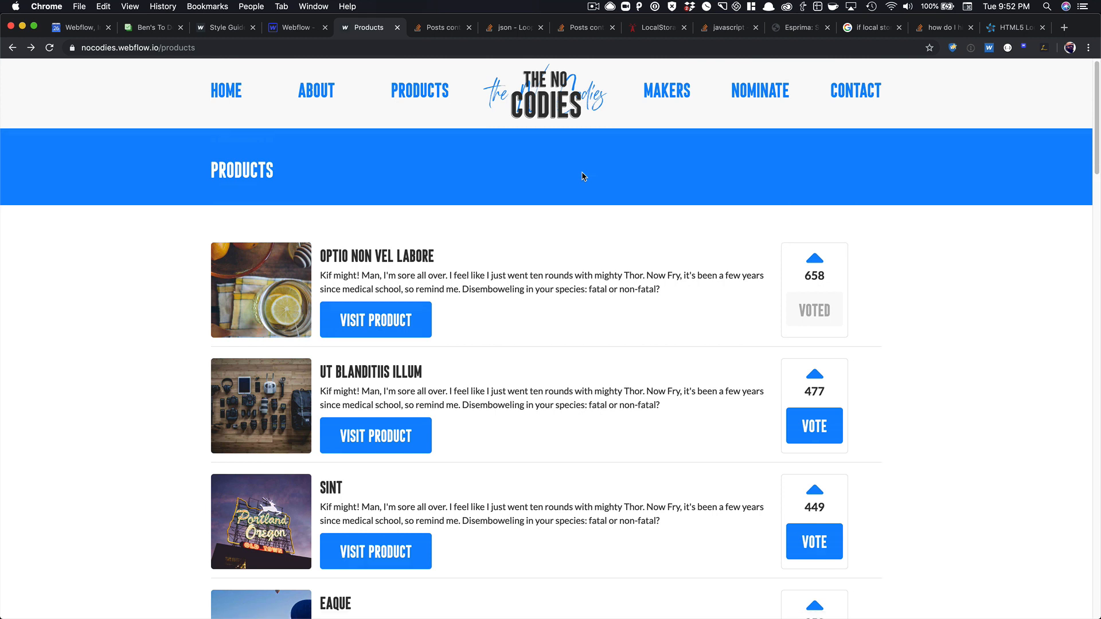
- Upvote Ut Blanditiis Illum on the live page so it reads Voted with 479 votes
scroll(down, 3)
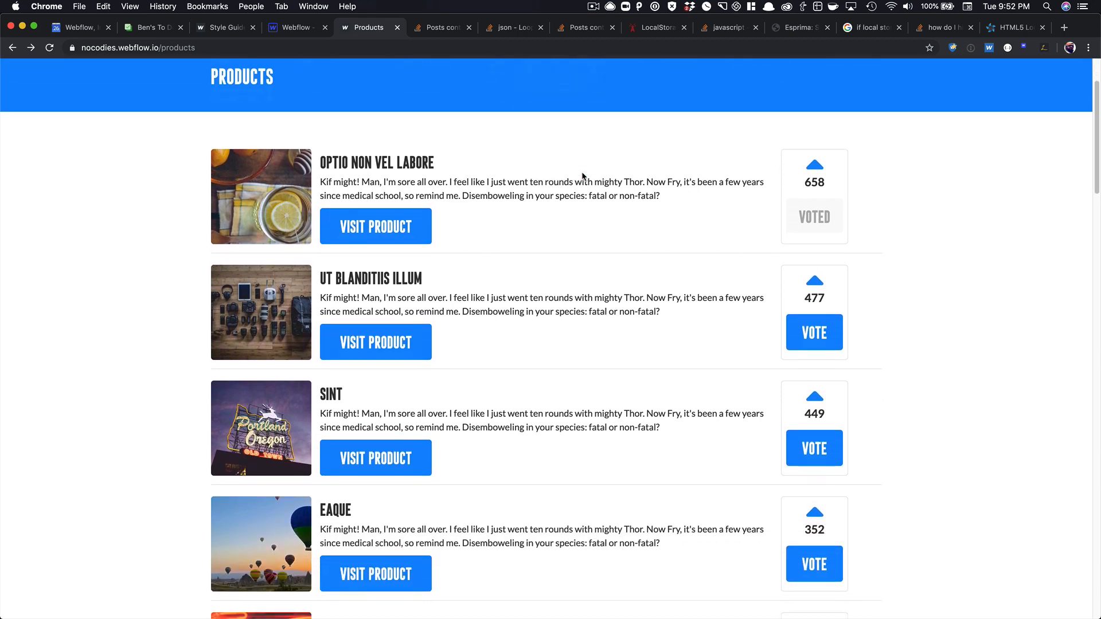
scroll(down, 3)
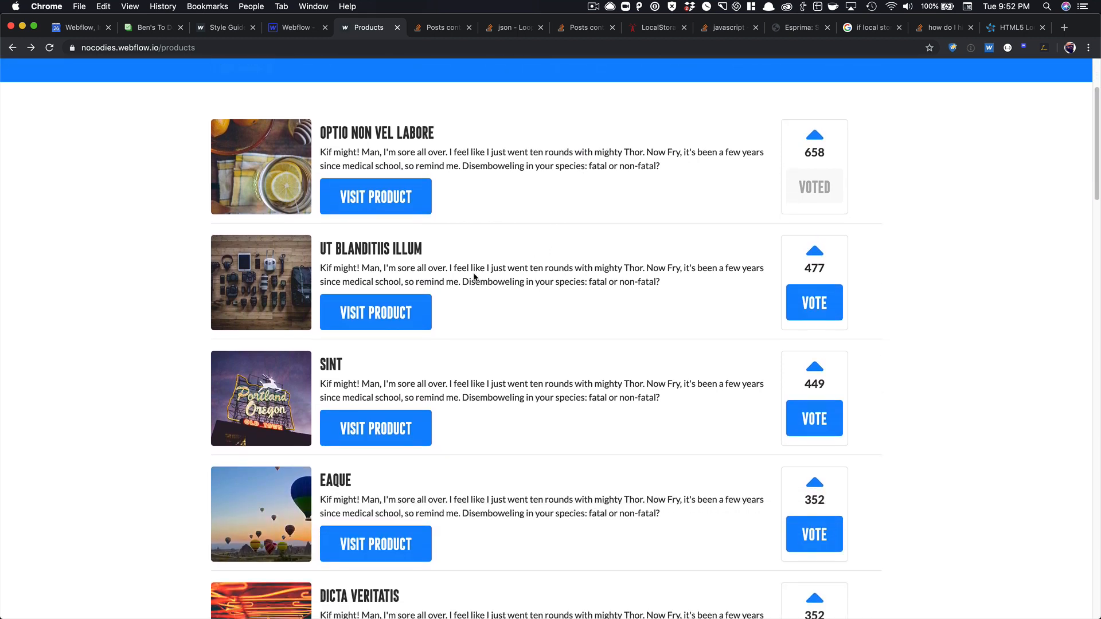
mouse_move(771, 206)
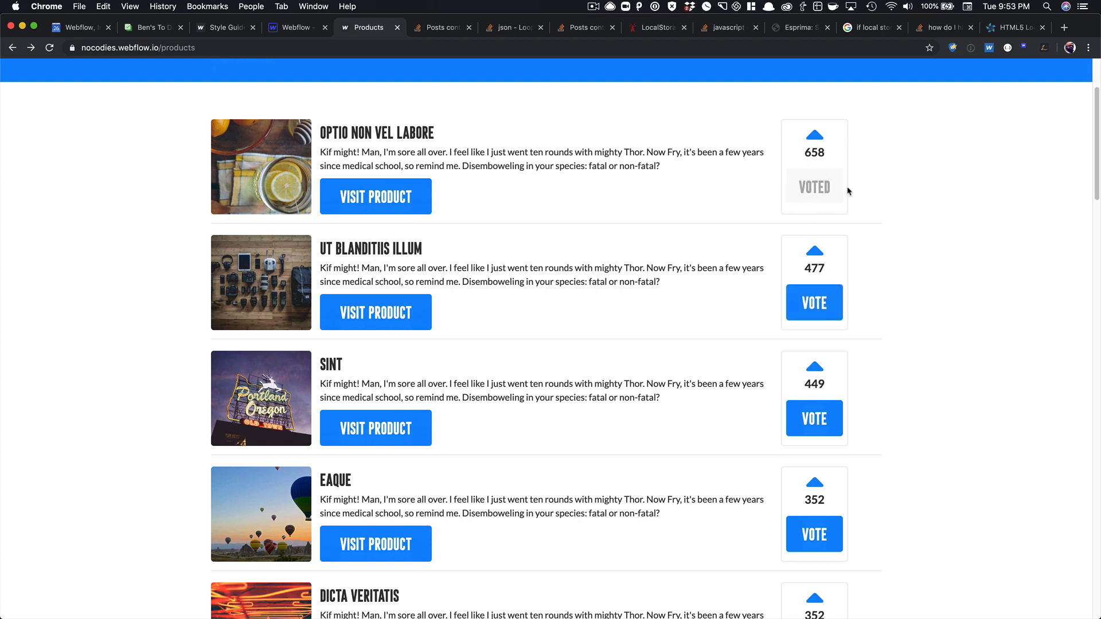
mouse_move(677, 196)
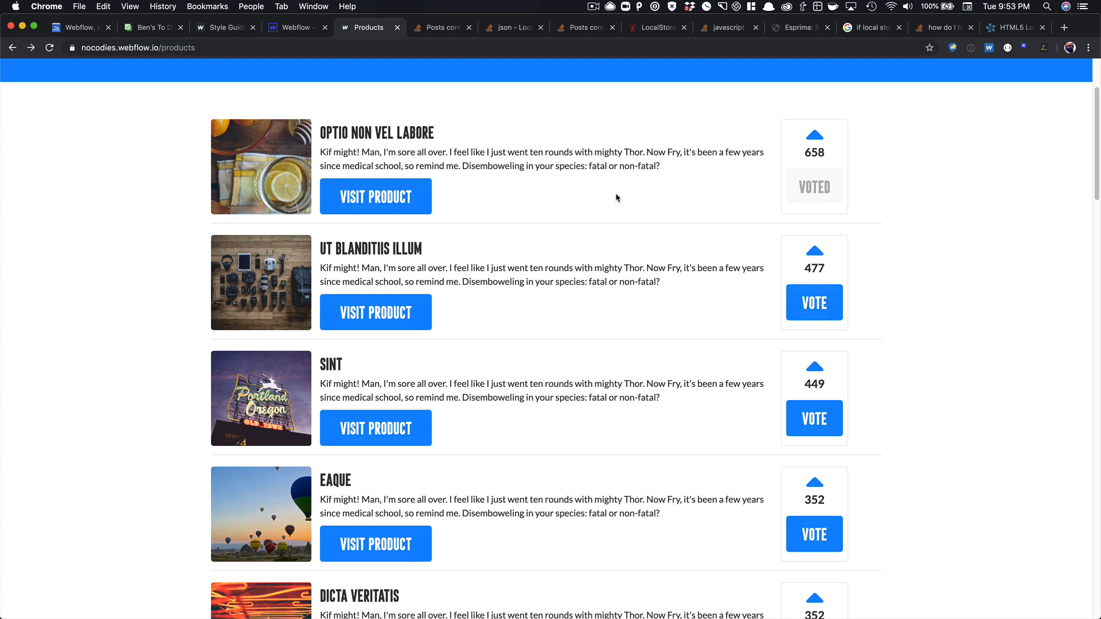
scroll(down, 3)
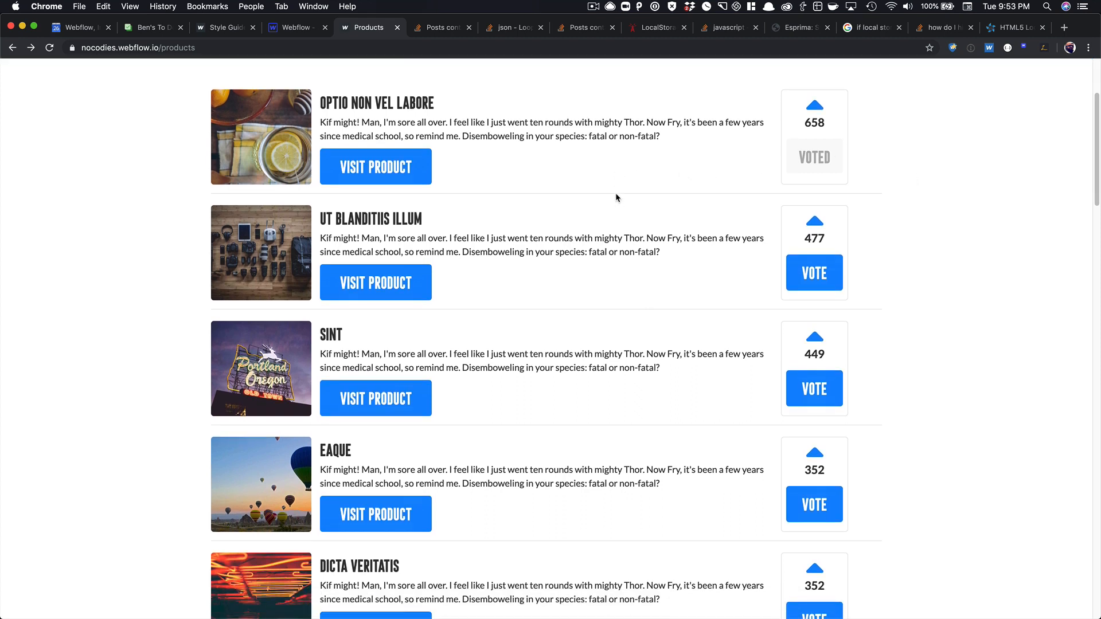
scroll(down, 3)
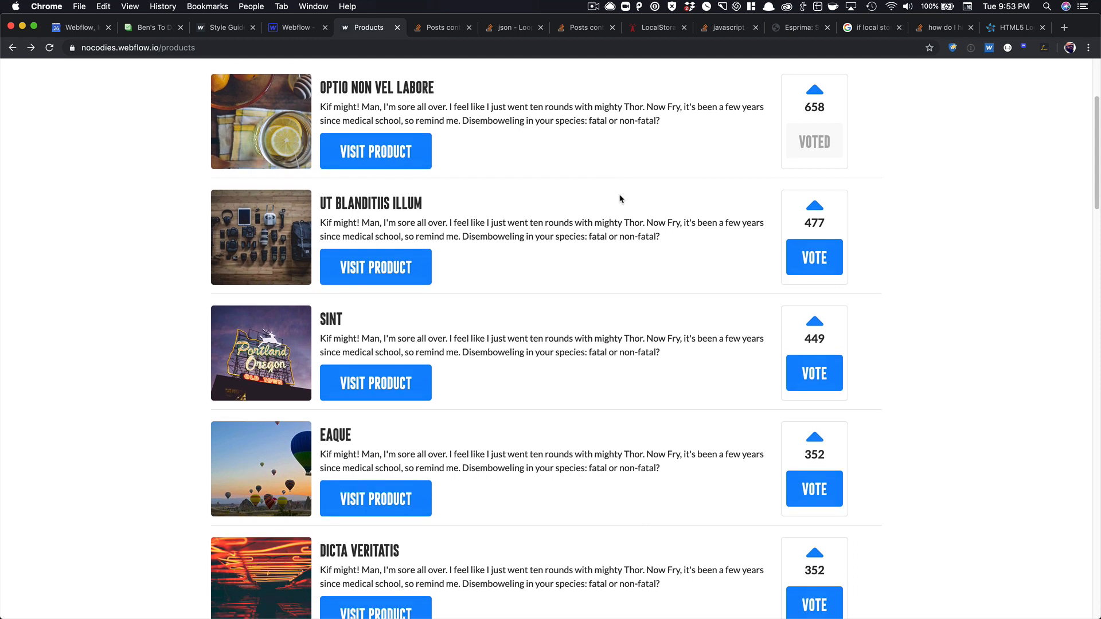
click(814, 256)
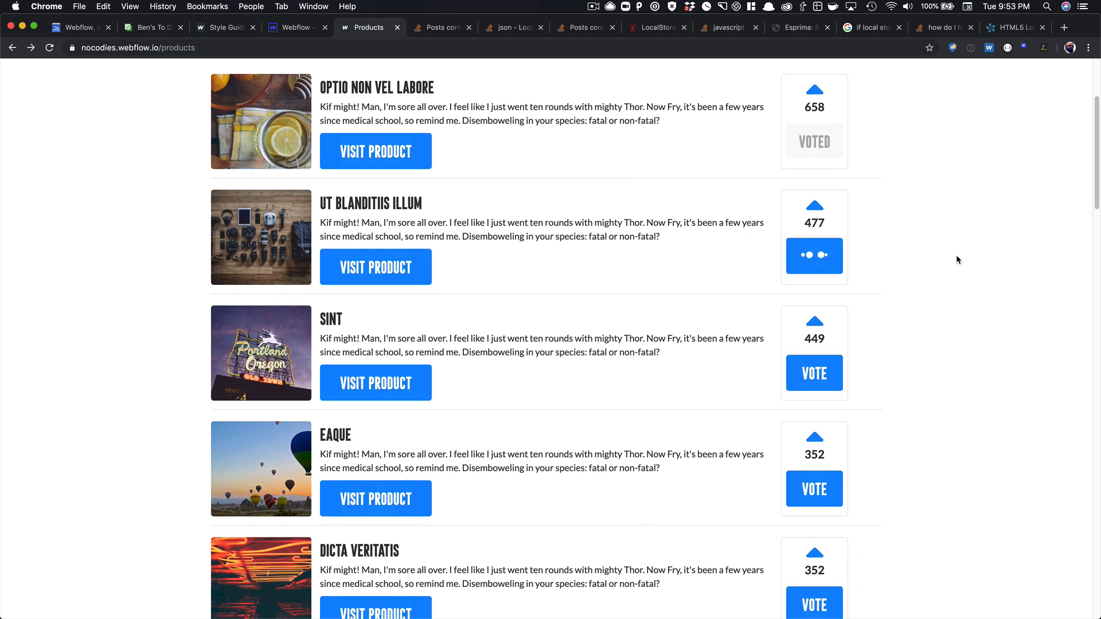
click(814, 255)
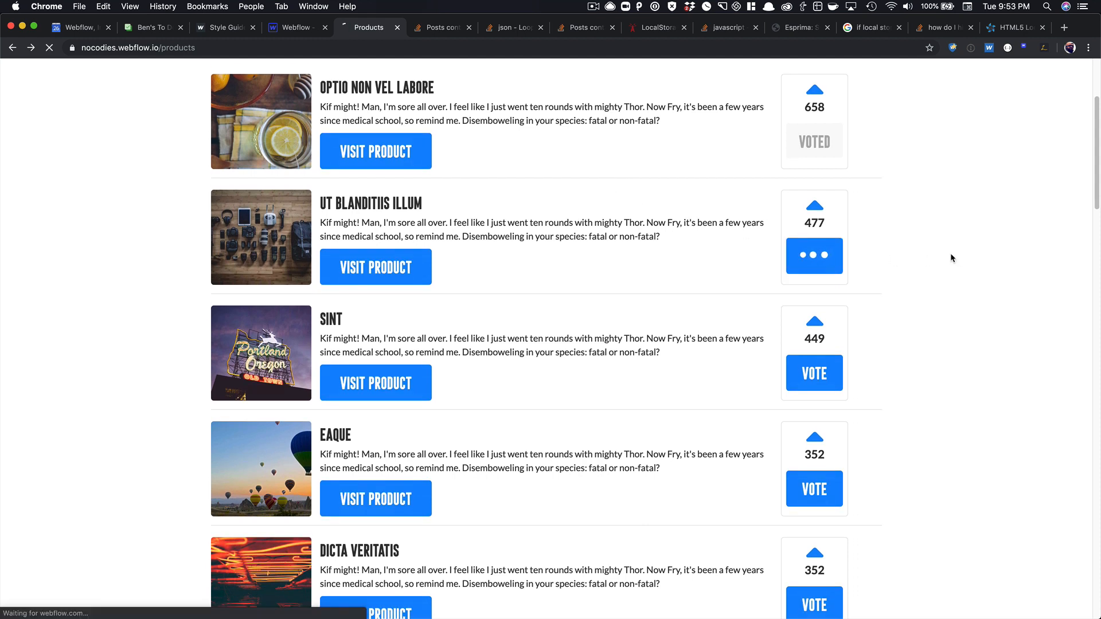
click(815, 256)
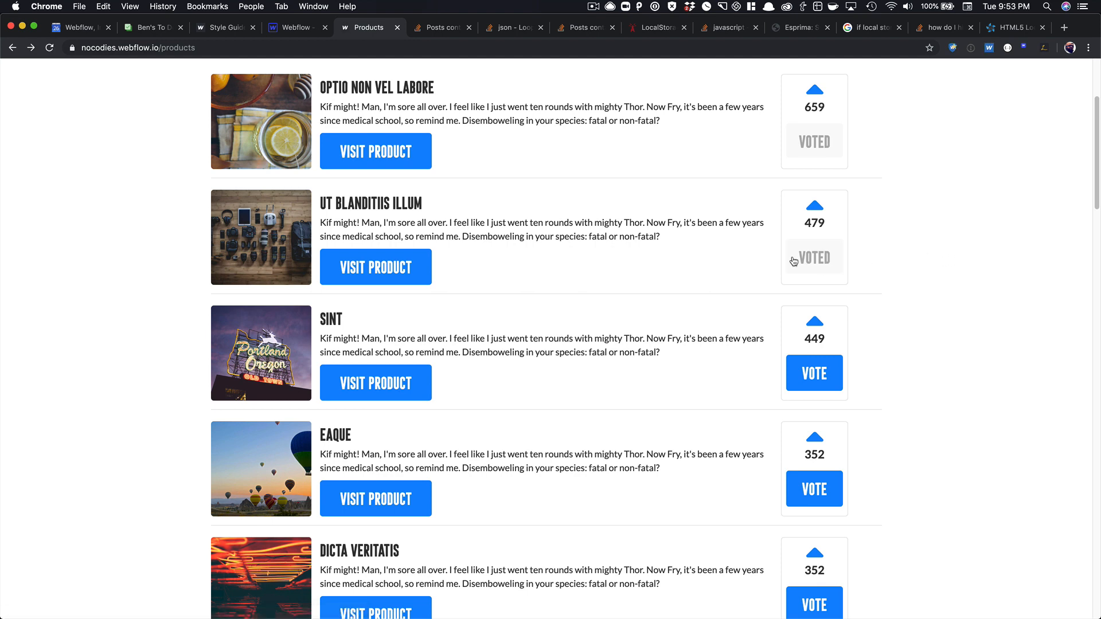
mouse_move(780, 257)
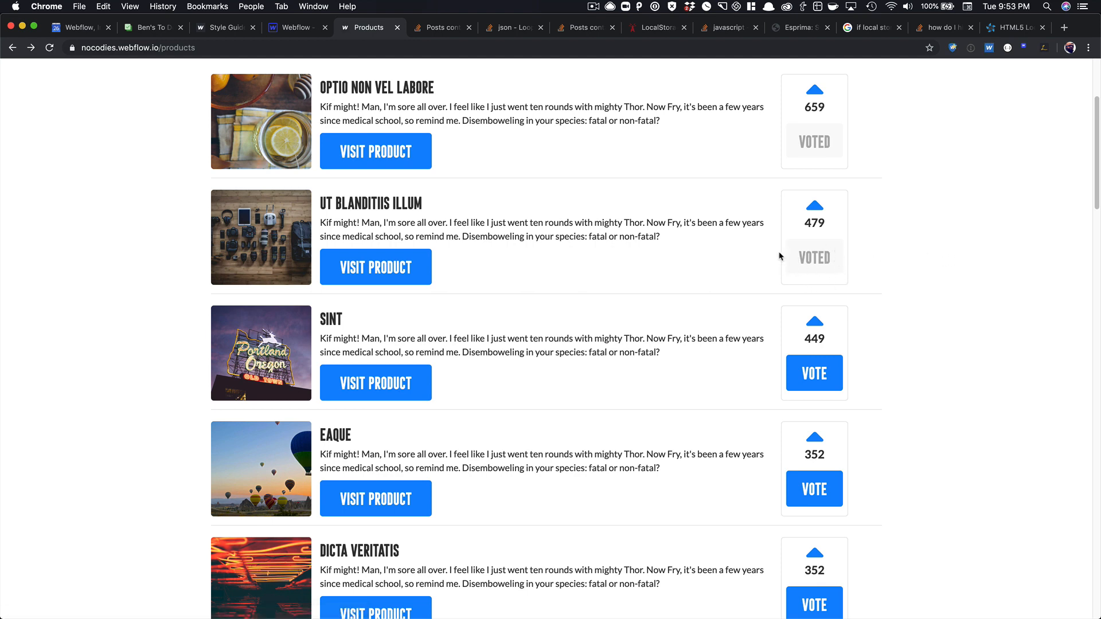
scroll(down, 3)
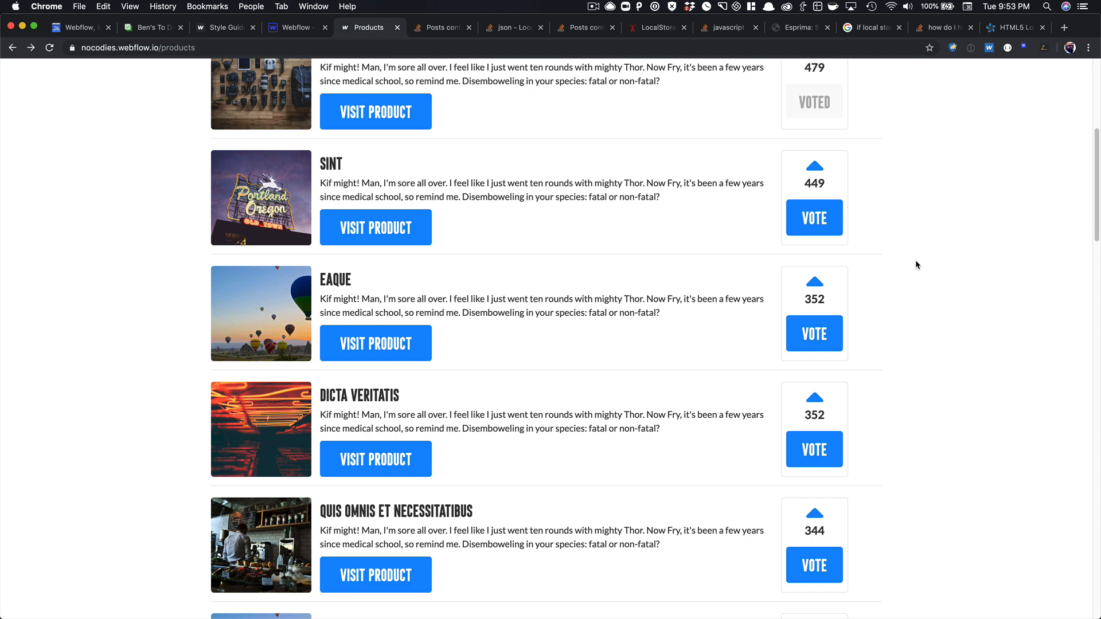
scroll(up, 3)
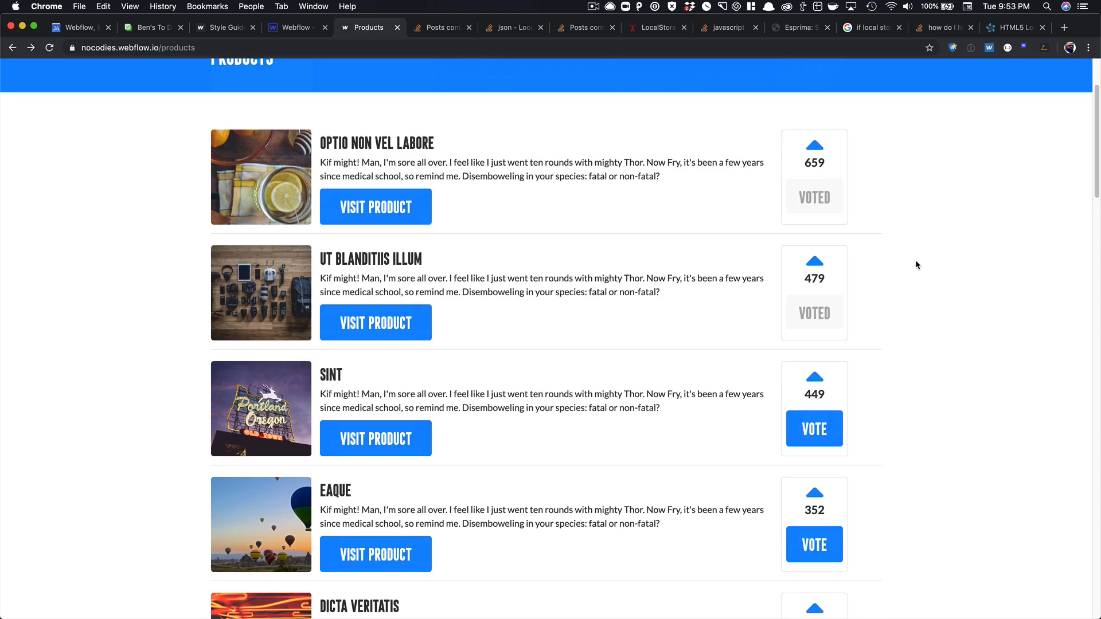
mouse_move(540, 176)
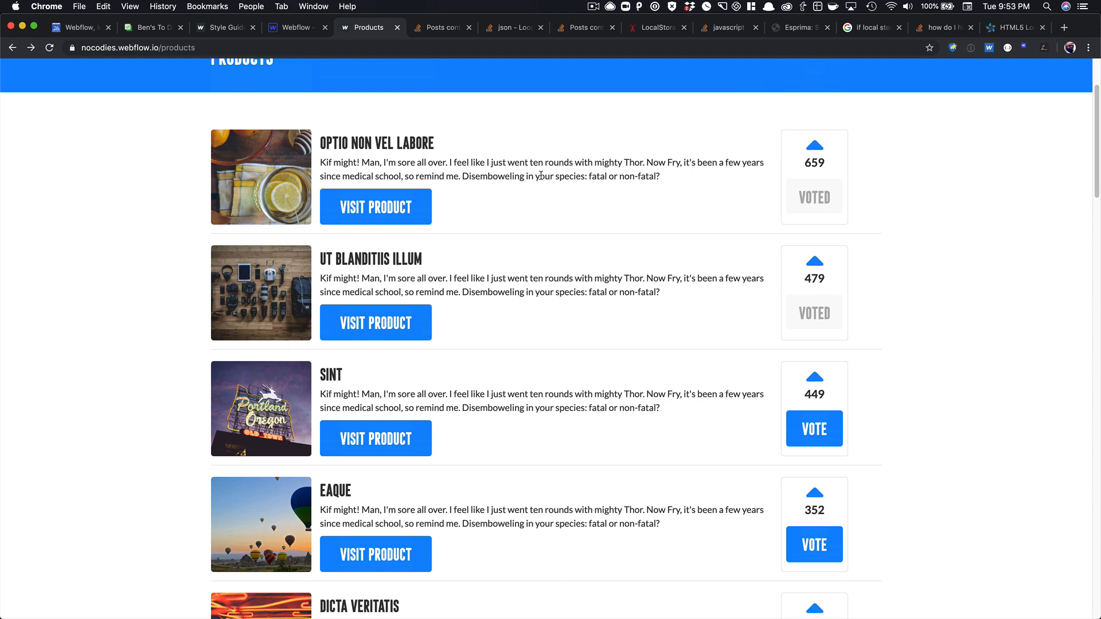
- View Local Storage in DevTools showing labore and blanditiis true, then return to the Designer
key(F12)
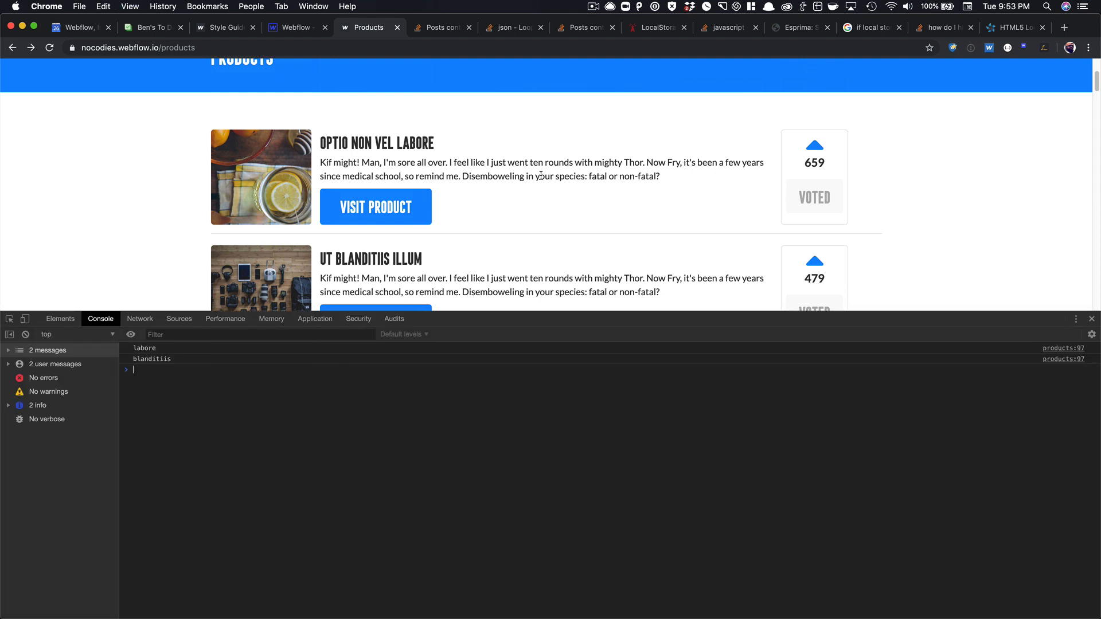
mouse_move(654, 192)
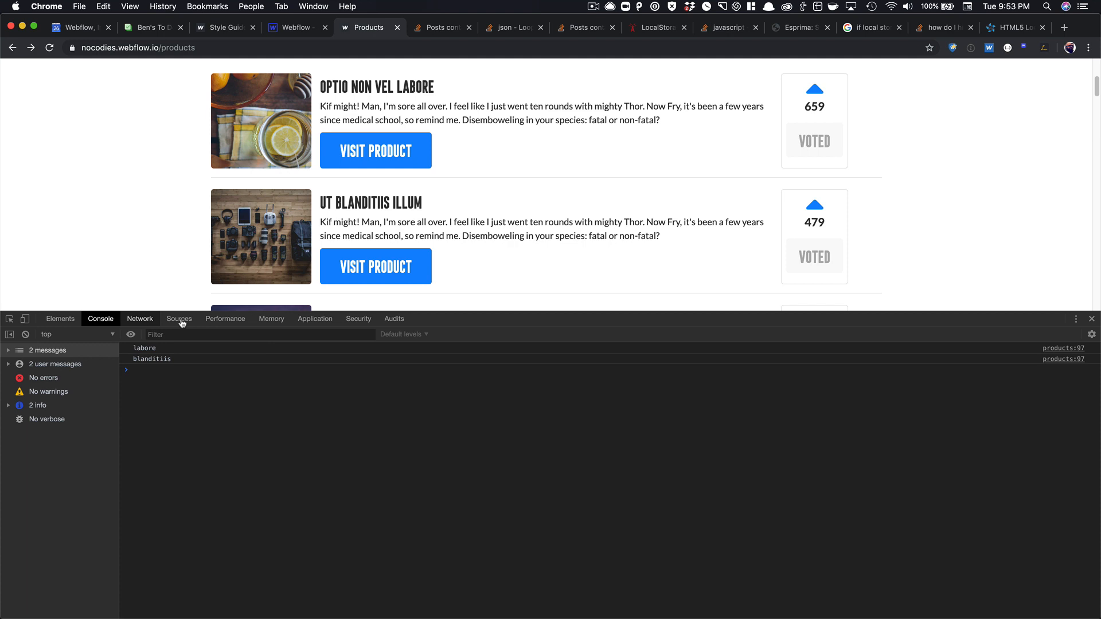
click(315, 319)
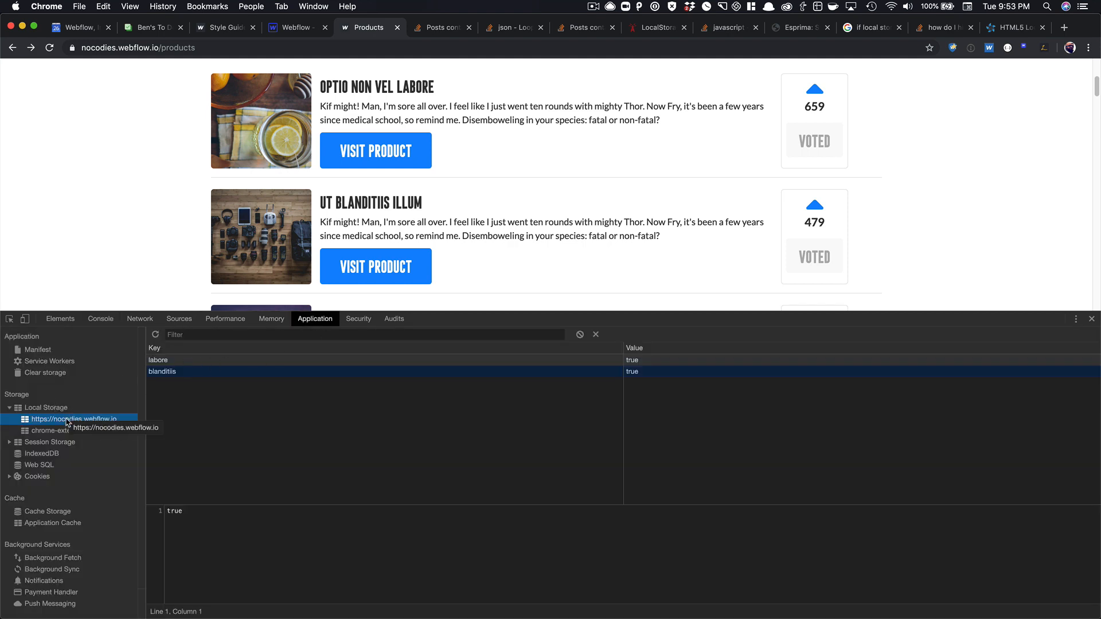
mouse_move(233, 369)
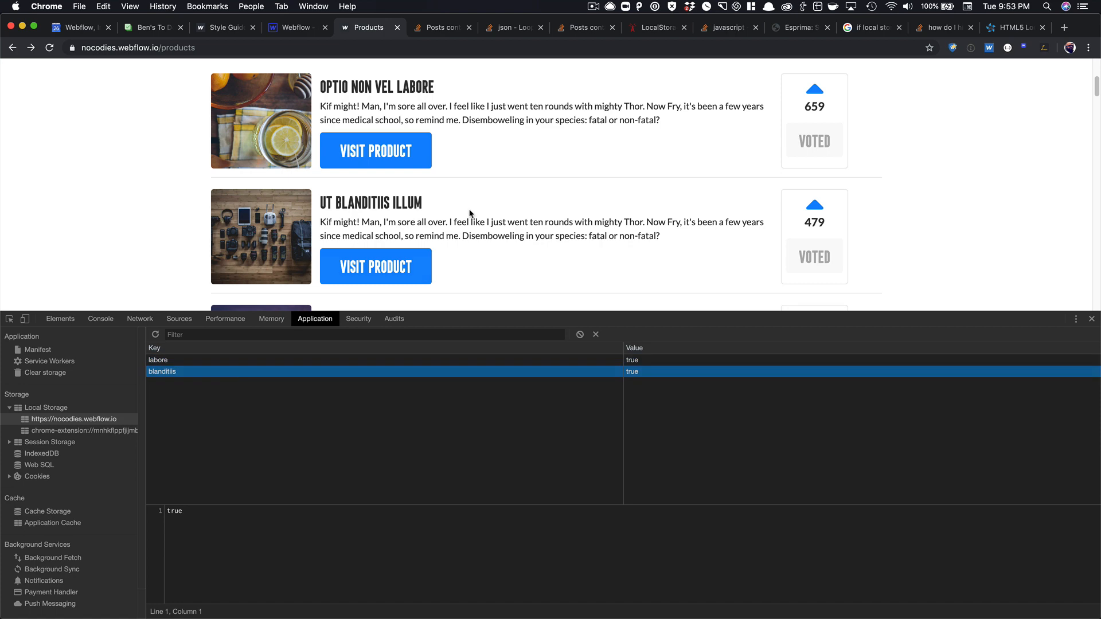
click(295, 26)
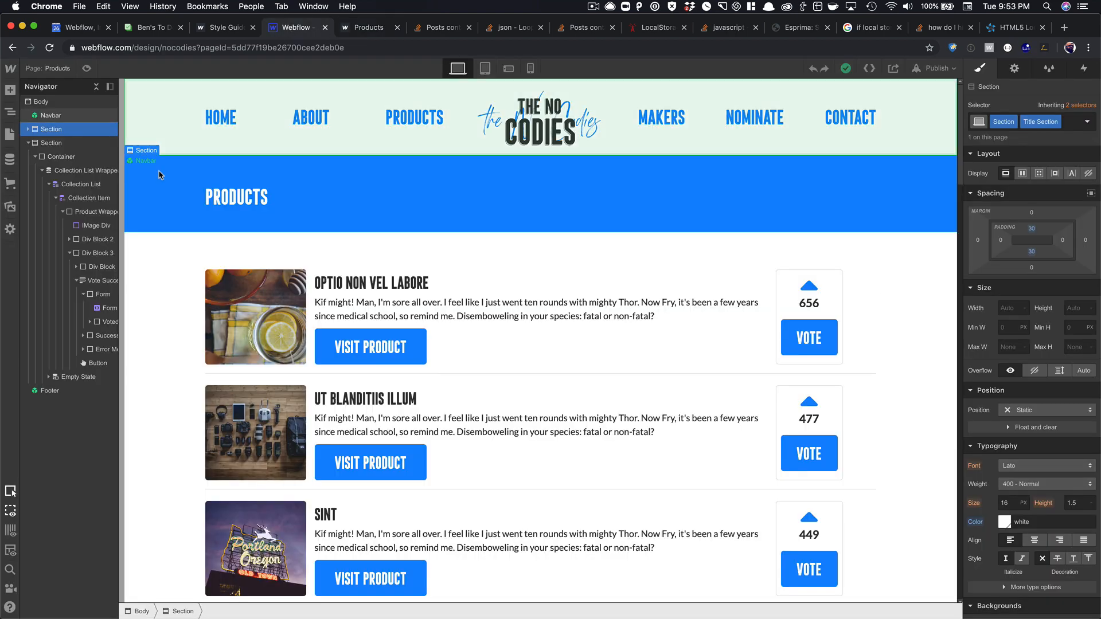
click(10, 159)
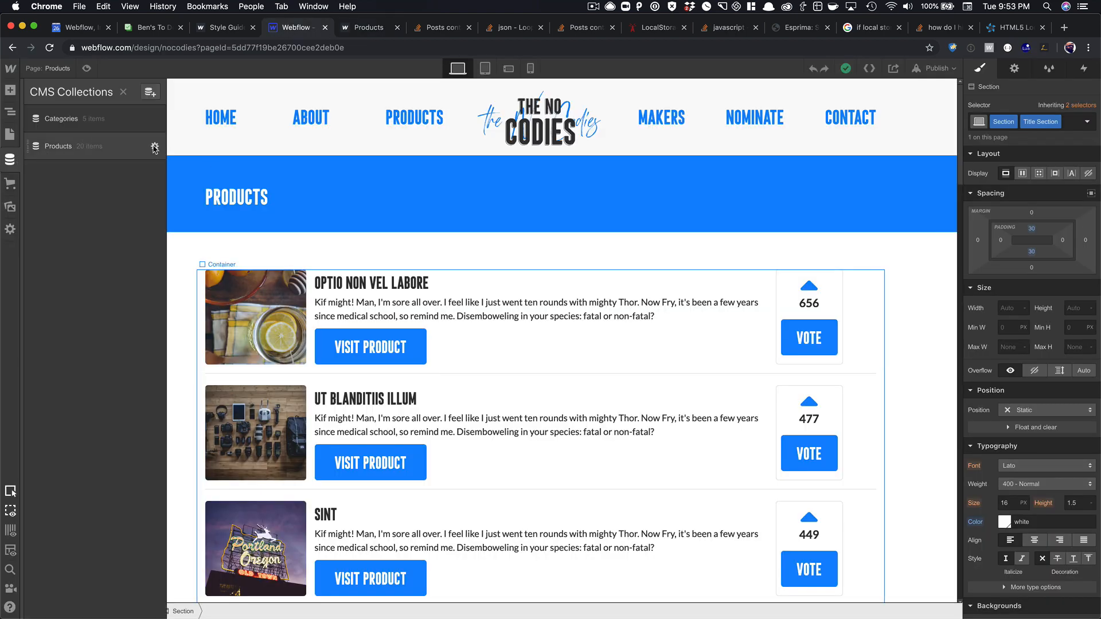
click(153, 148)
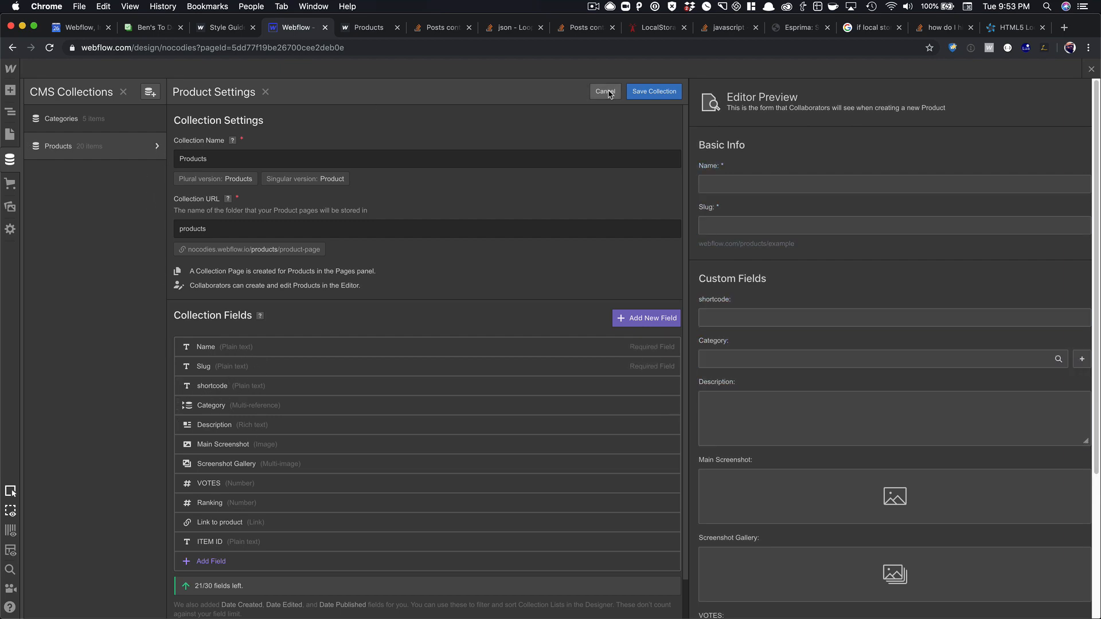
click(604, 92)
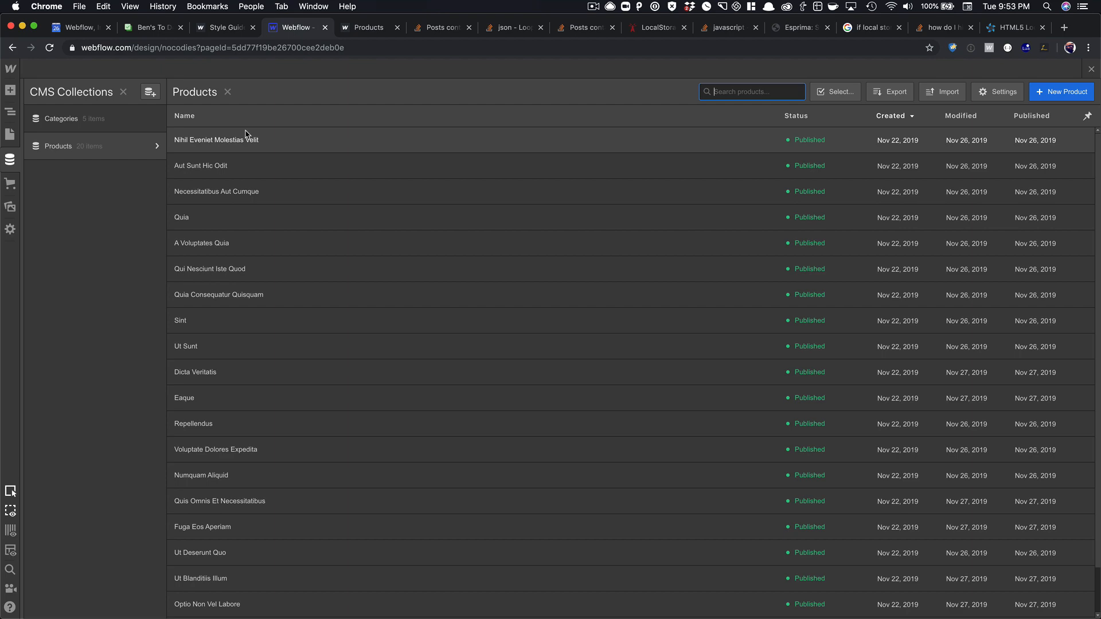
click(216, 140)
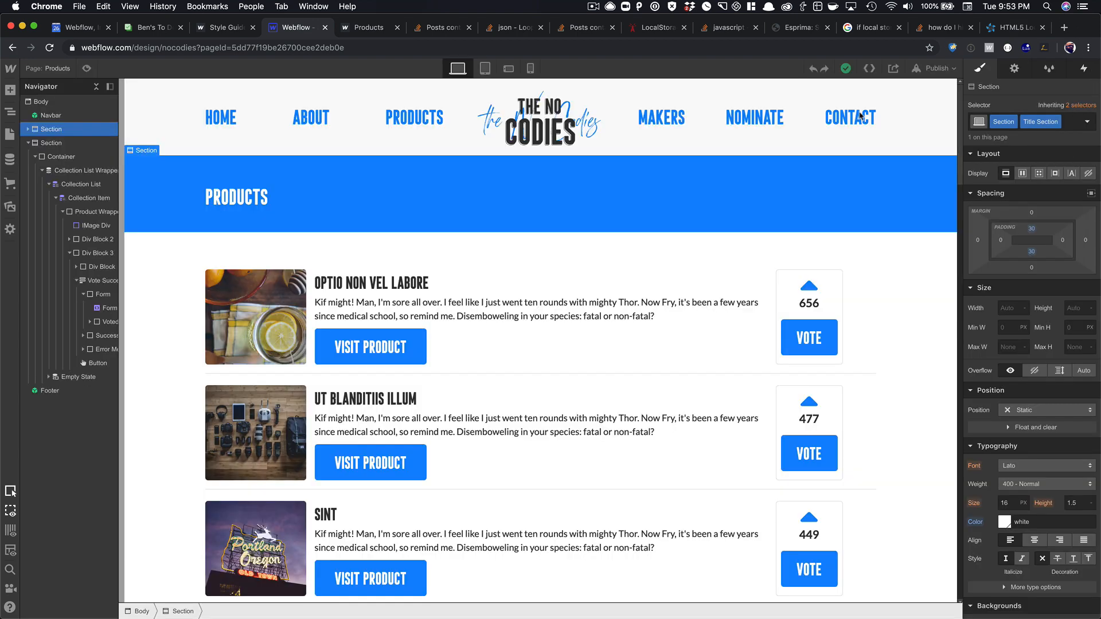
scroll(down, 3)
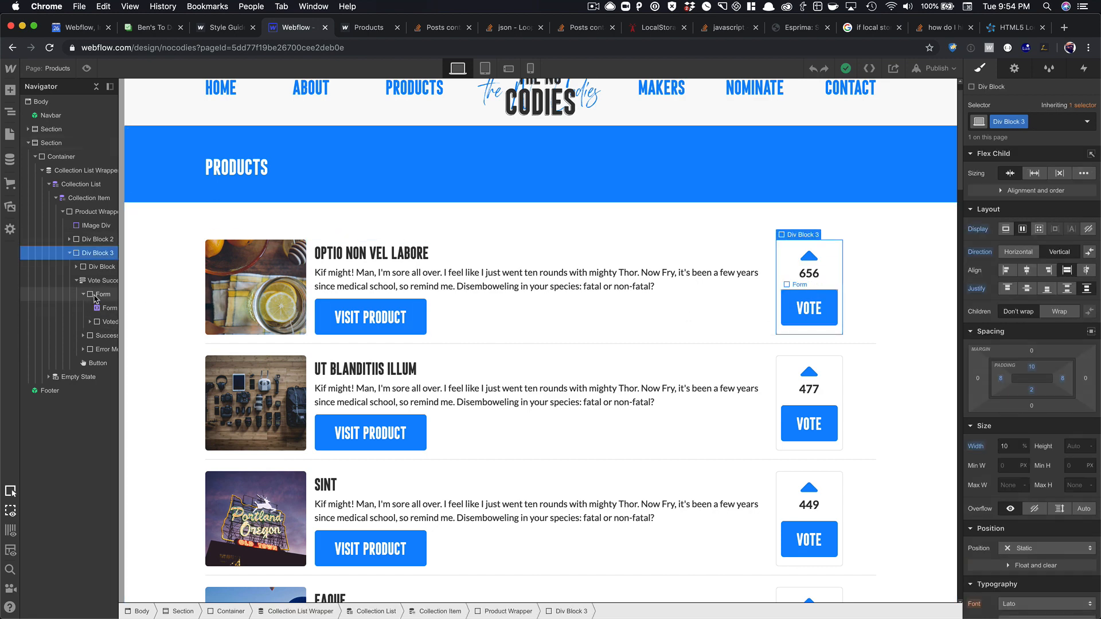
click(104, 294)
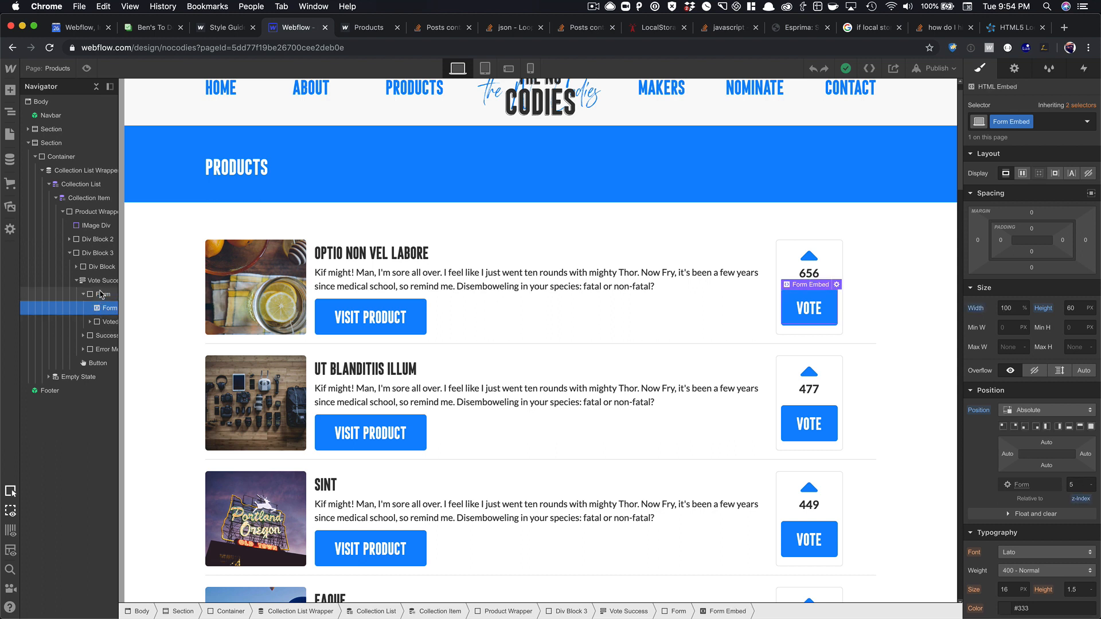
click(104, 294)
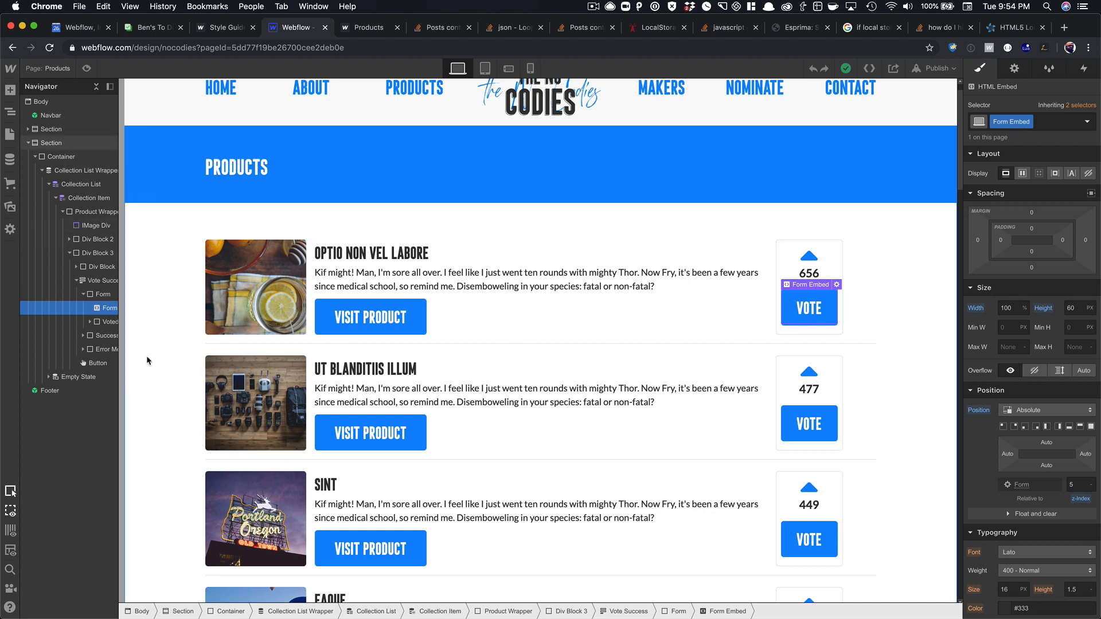
click(109, 321)
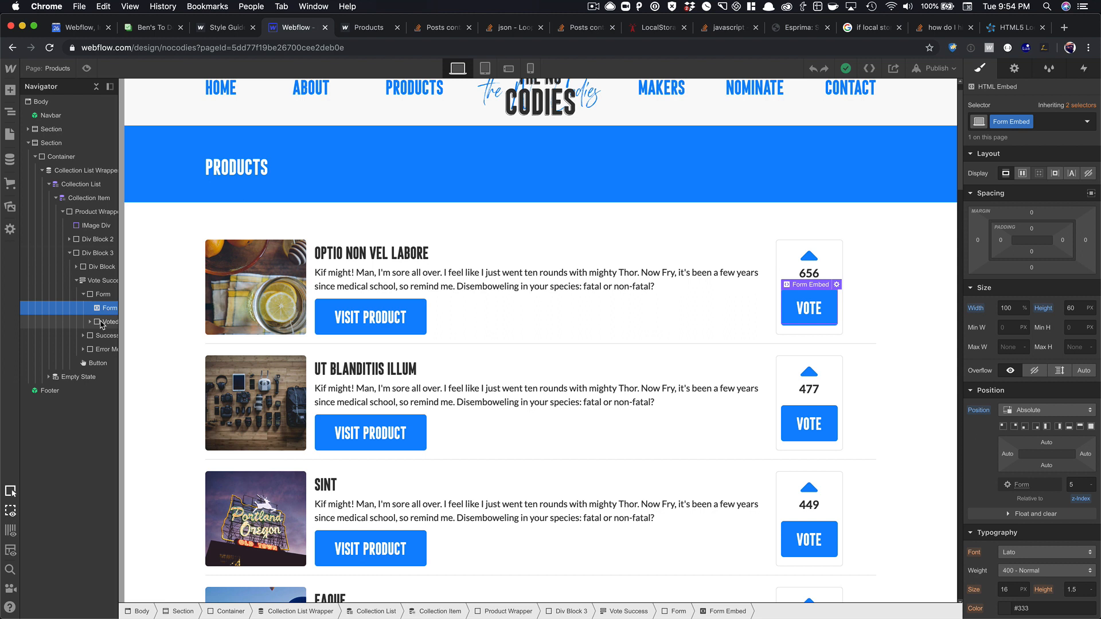
- Bring up the vote form's HTML embed code with shortcode, Name and ITEM ID fields
click(109, 322)
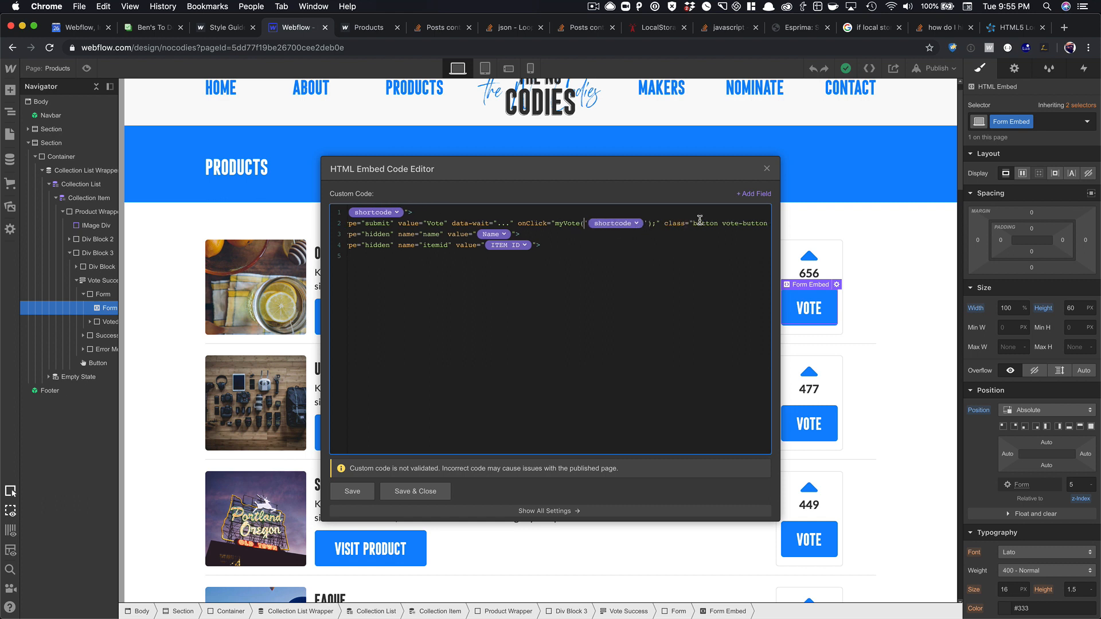
- Show the Products page settings' Before </body> script defining myVote with localStorage
click(766, 169)
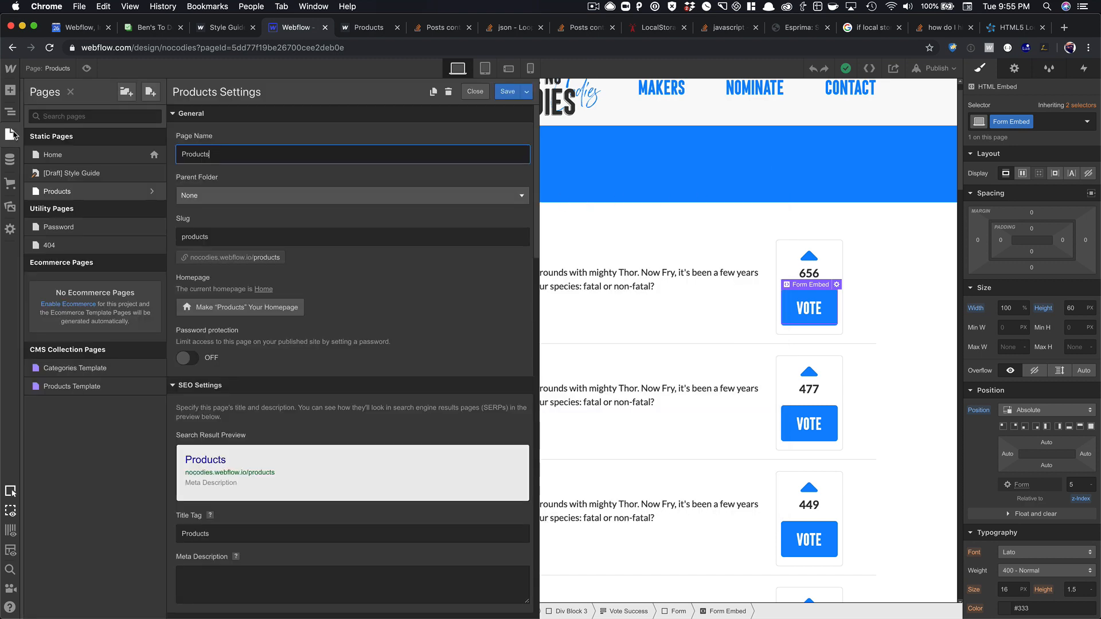
scroll(down, 3)
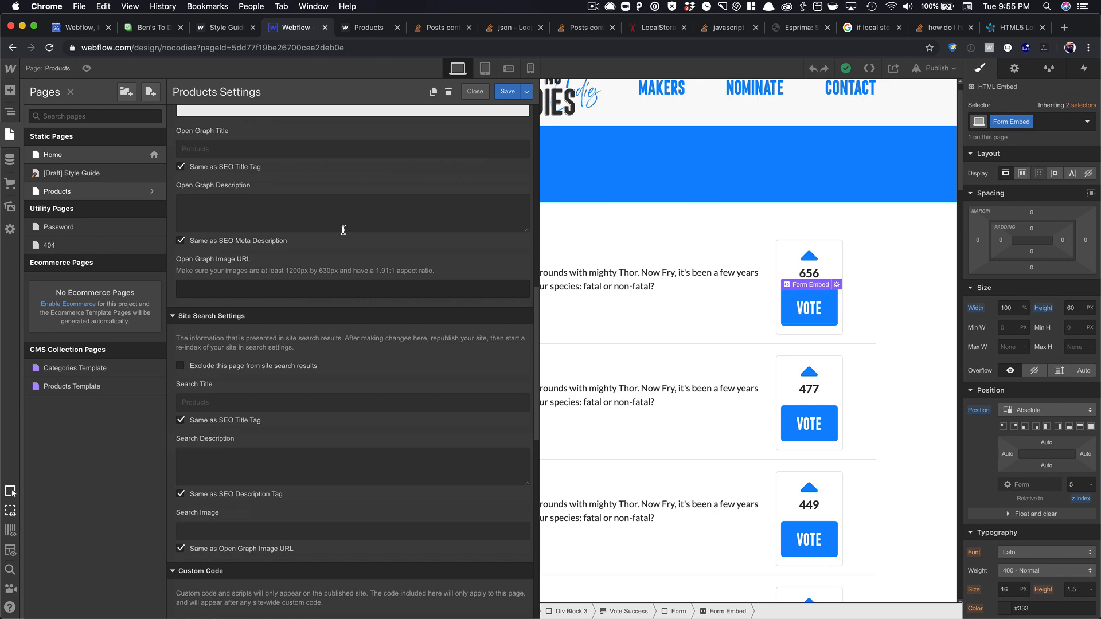
scroll(down, 3)
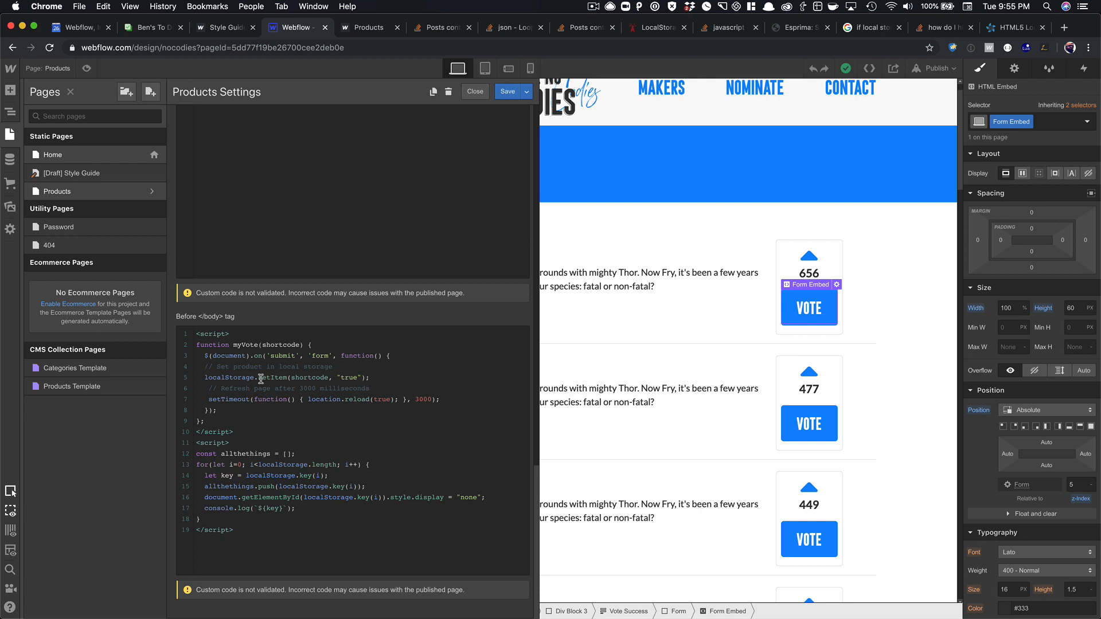
mouse_move(377, 384)
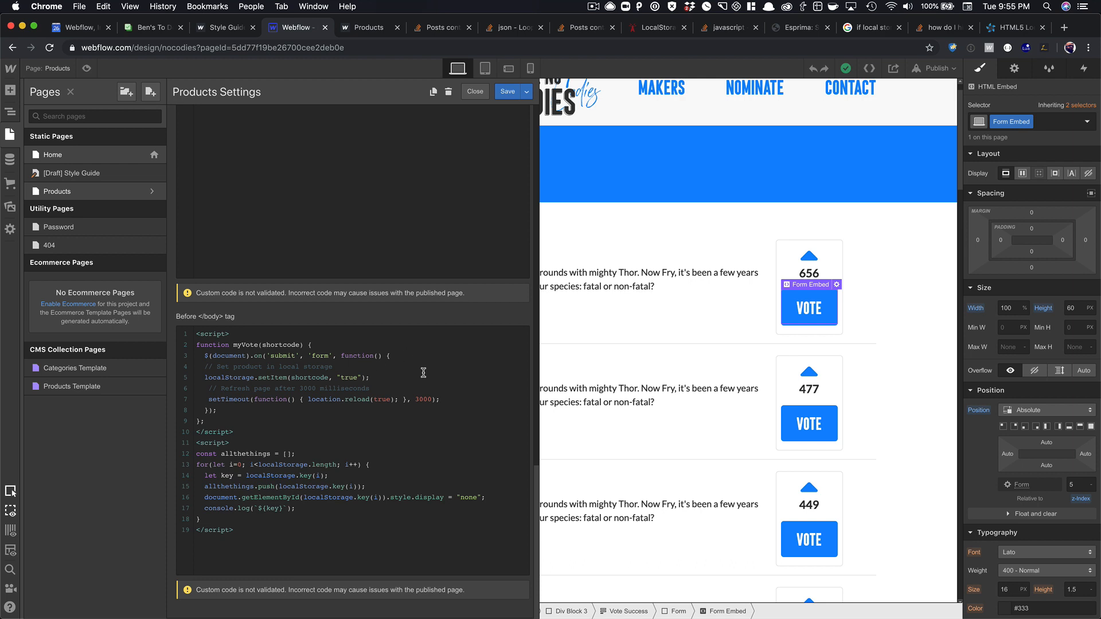
mouse_move(421, 367)
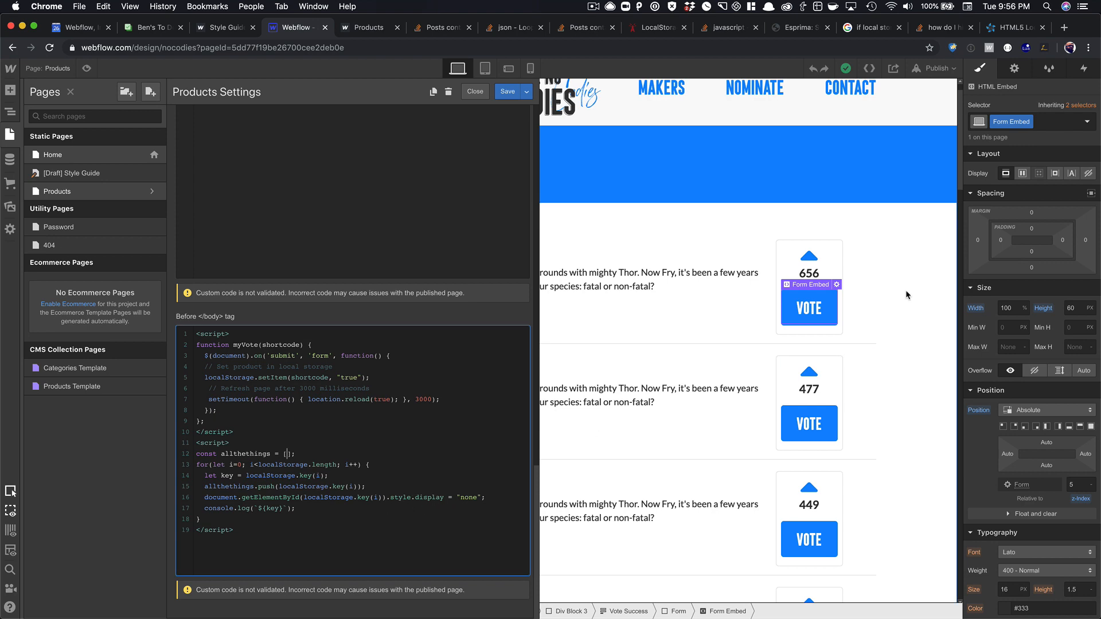
- Close the Products page settings and the vote embed code editor
click(475, 92)
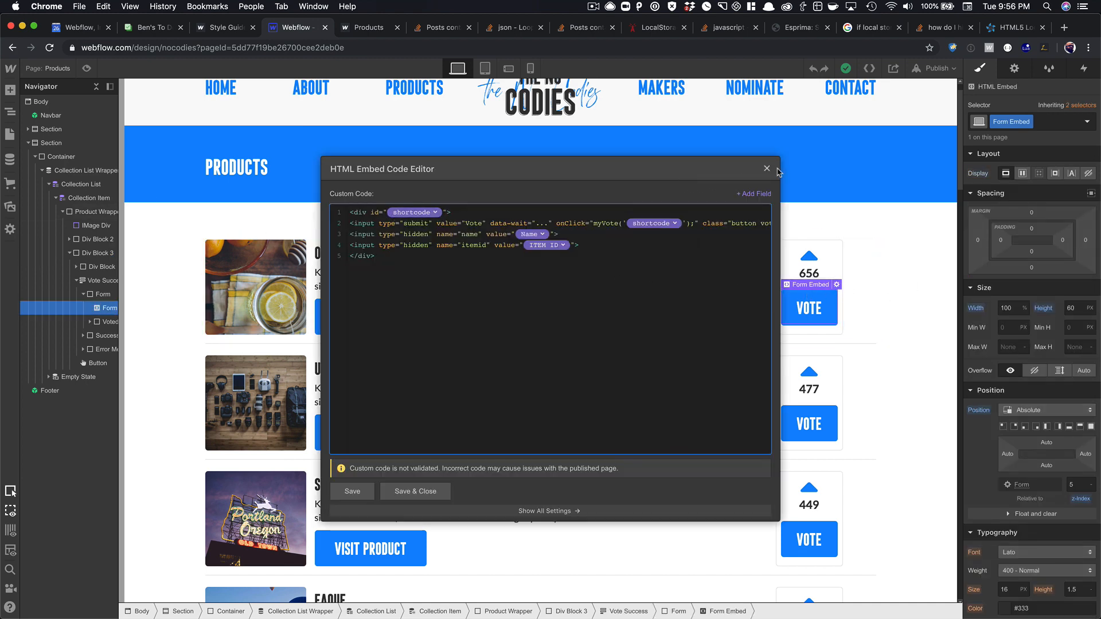
click(766, 169)
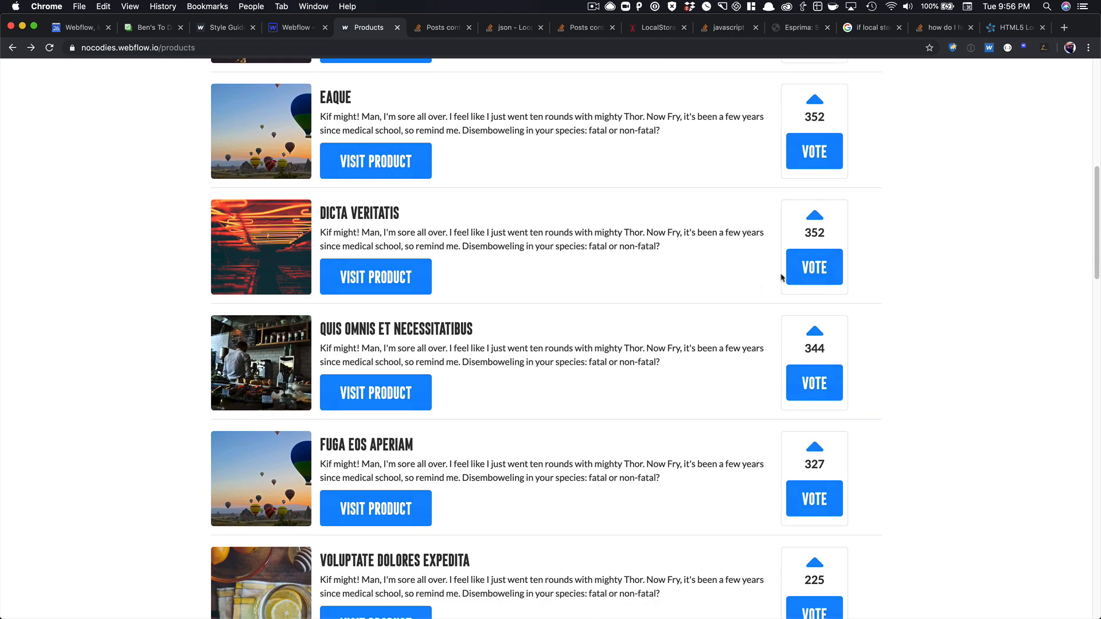
- Upvote Quis Omnis et Necessitatibus so it reads Voted with 345 votes
click(815, 383)
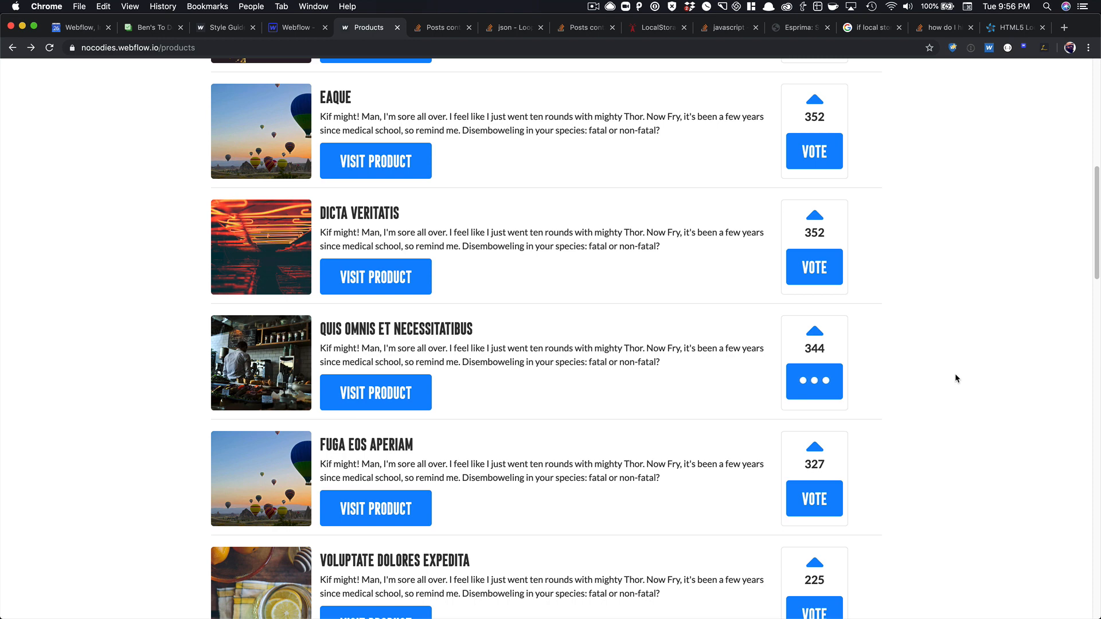
click(814, 381)
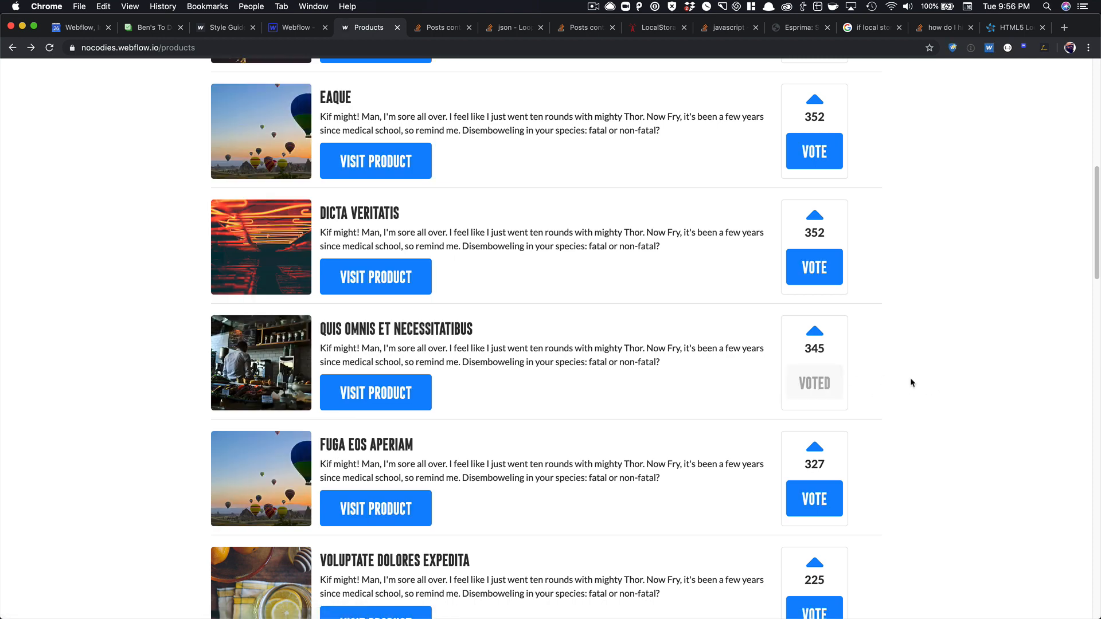
scroll(down, 3)
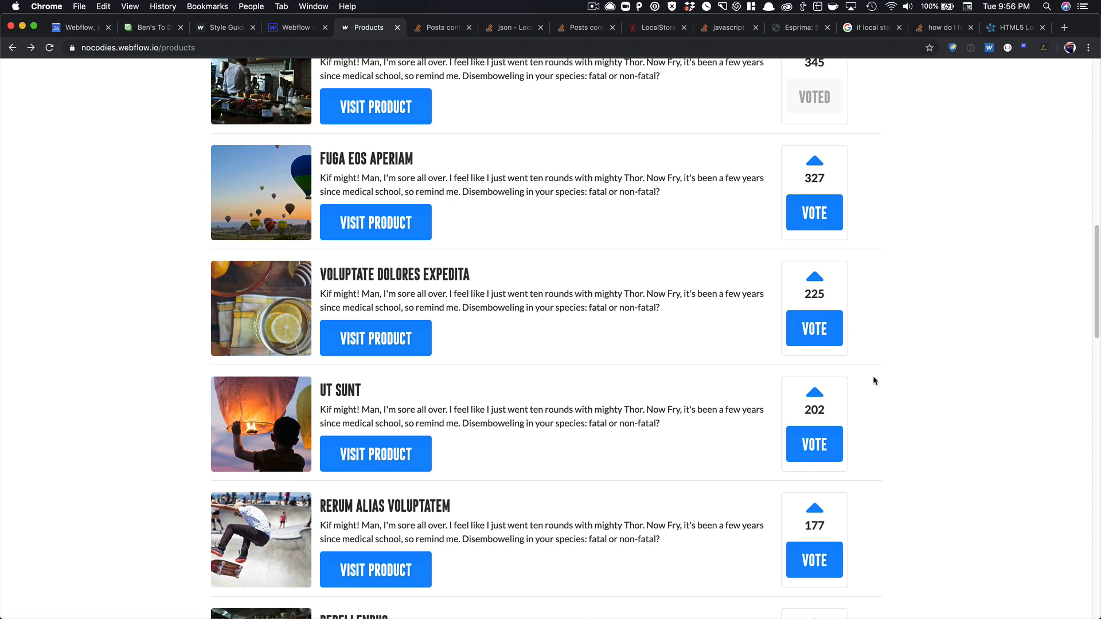
scroll(up, 3)
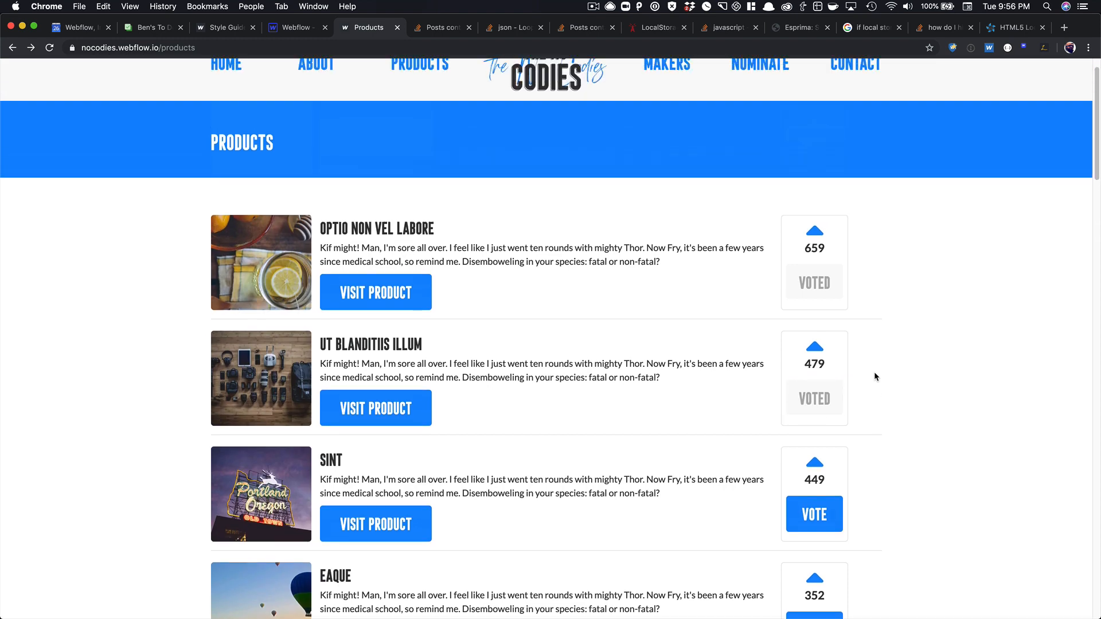
scroll(down, 3)
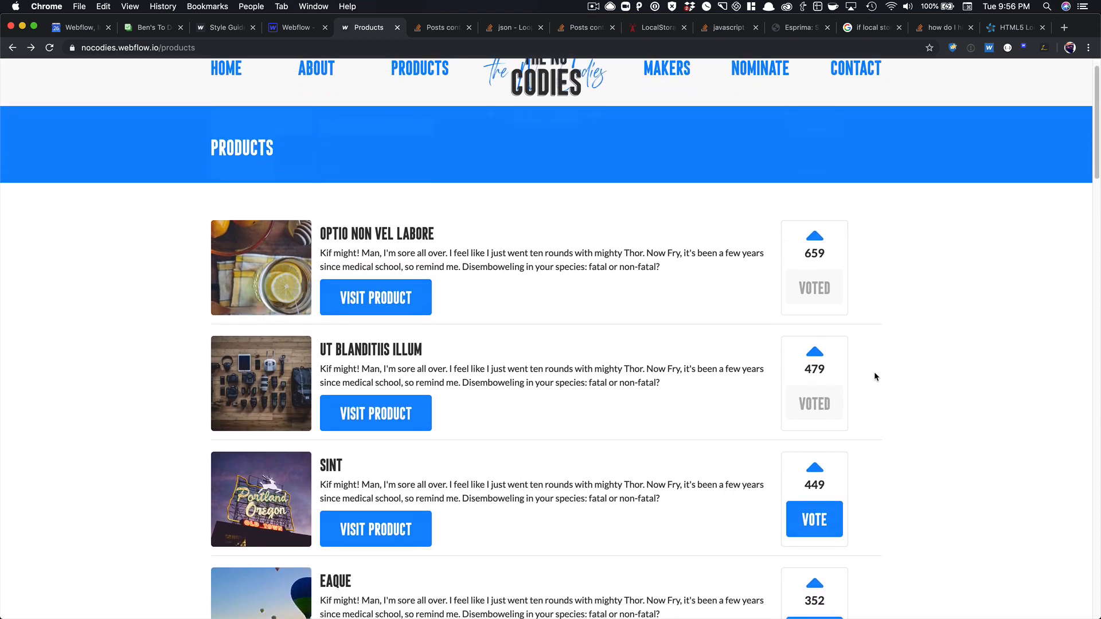
- Bring up the DevTools console listing stored votes and start a localStorage.clear() command
key(F12)
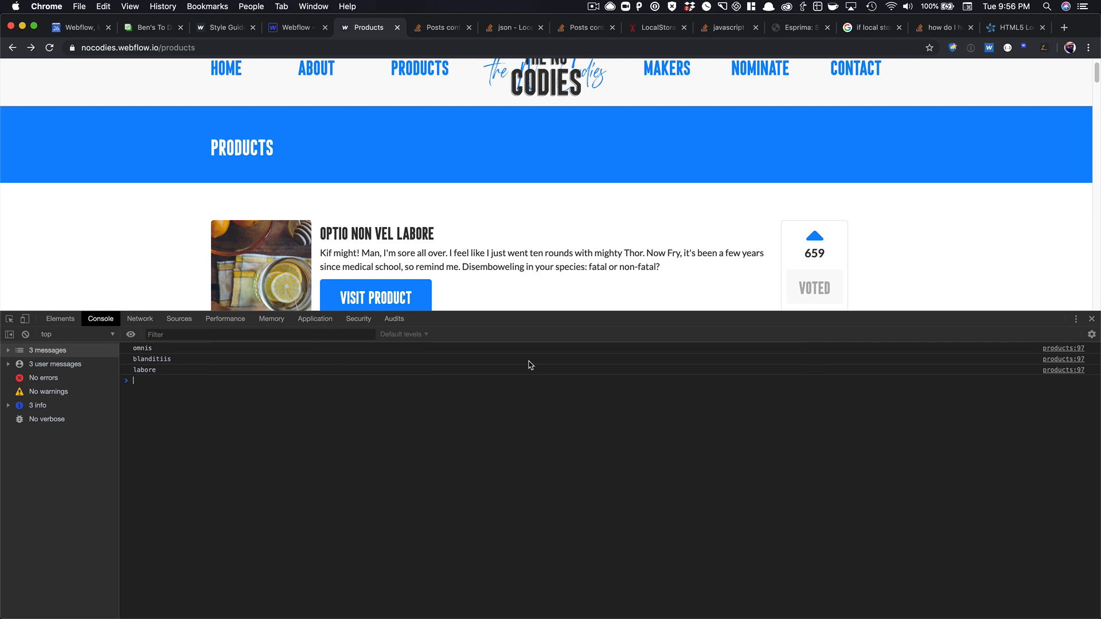
click(314, 319)
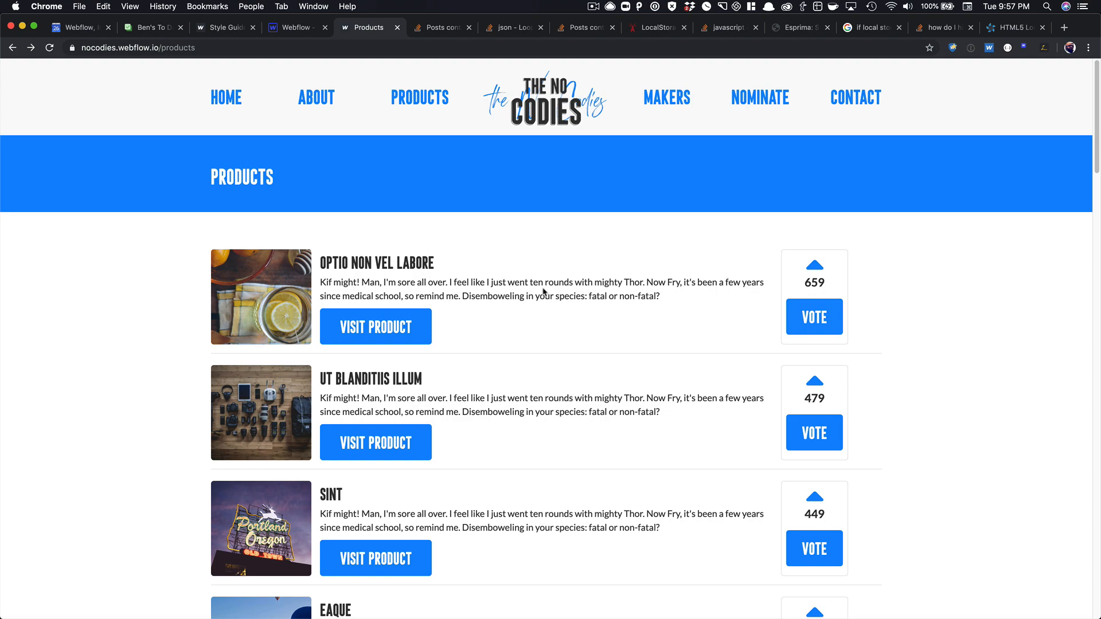
scroll(down, 3)
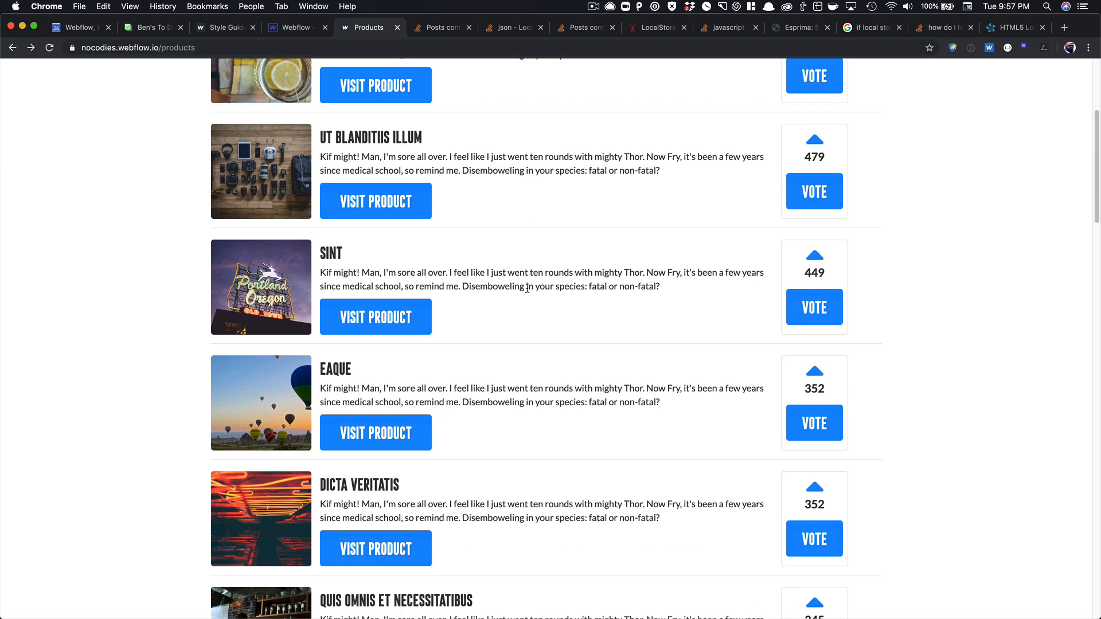
scroll(up, 3)
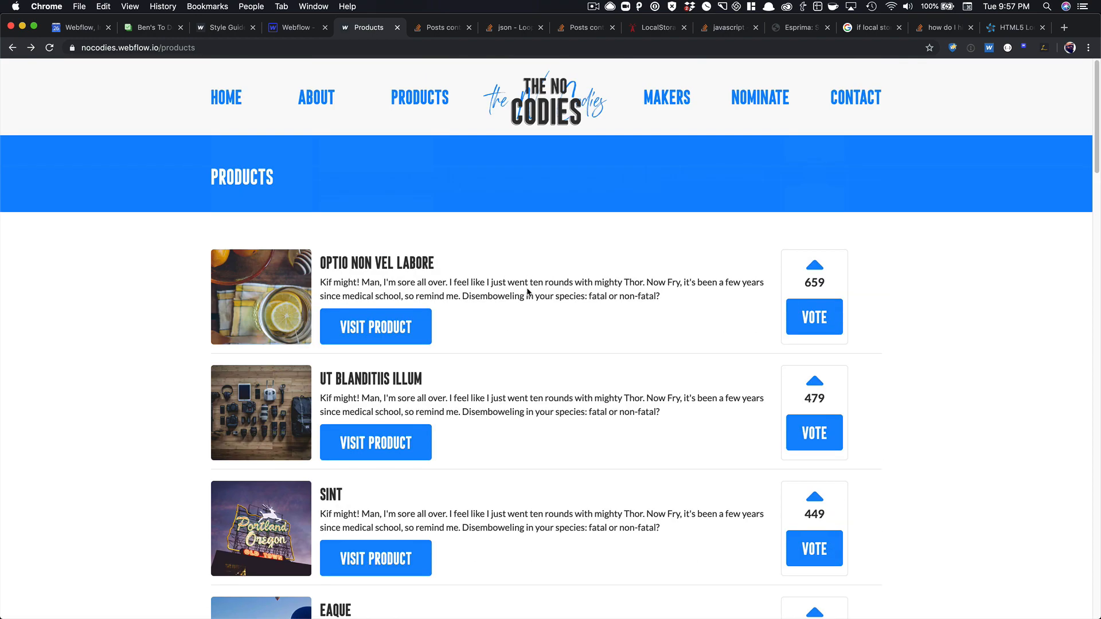
mouse_move(783, 301)
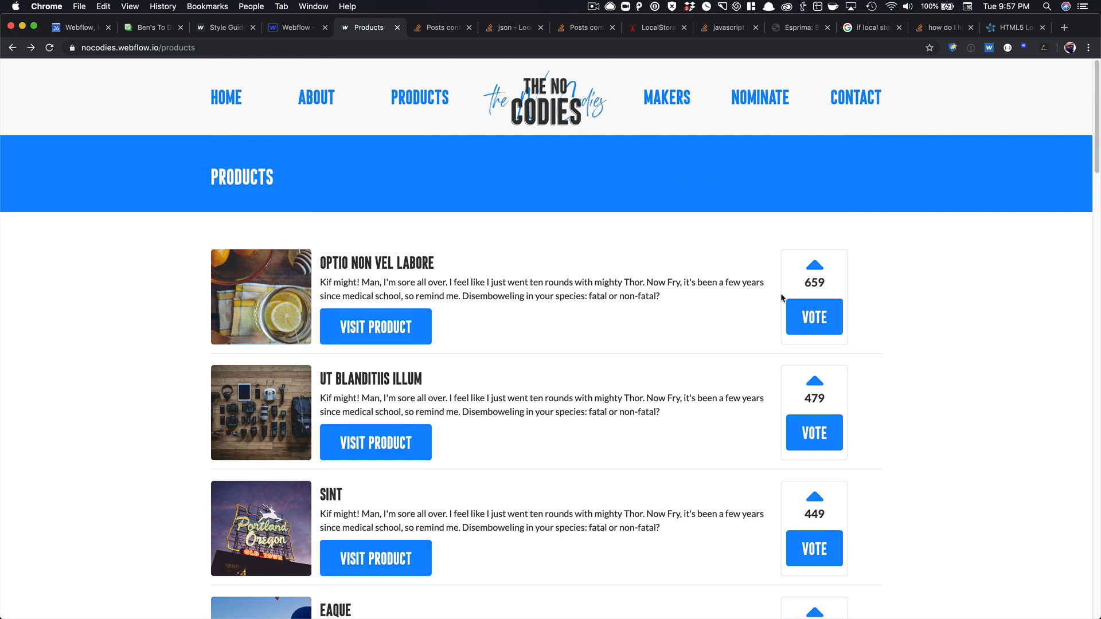
mouse_move(746, 301)
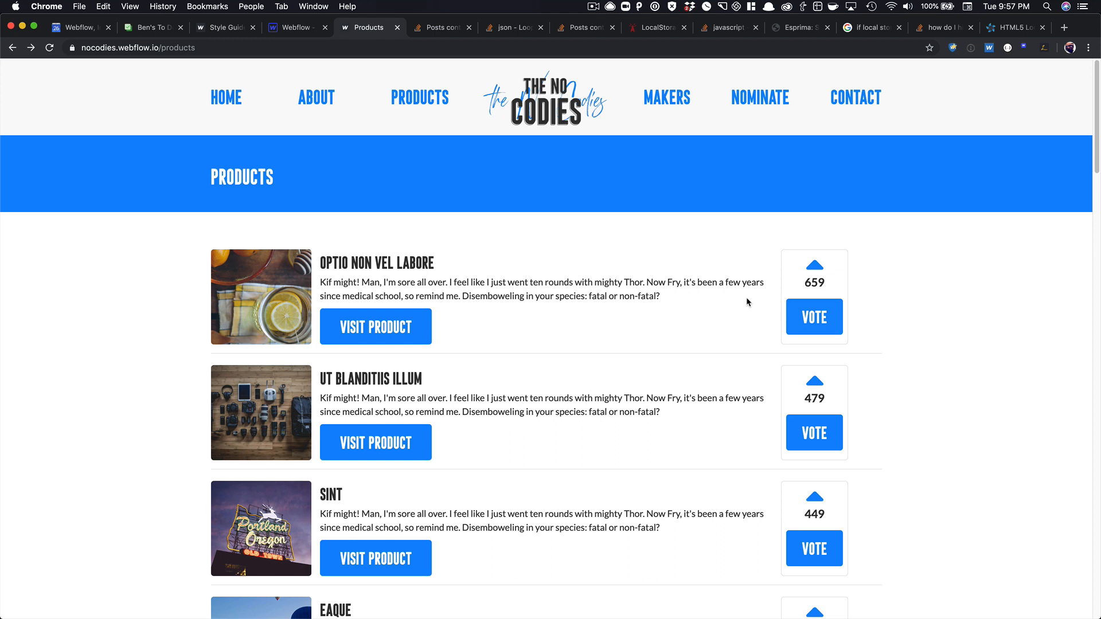
scroll(down, 3)
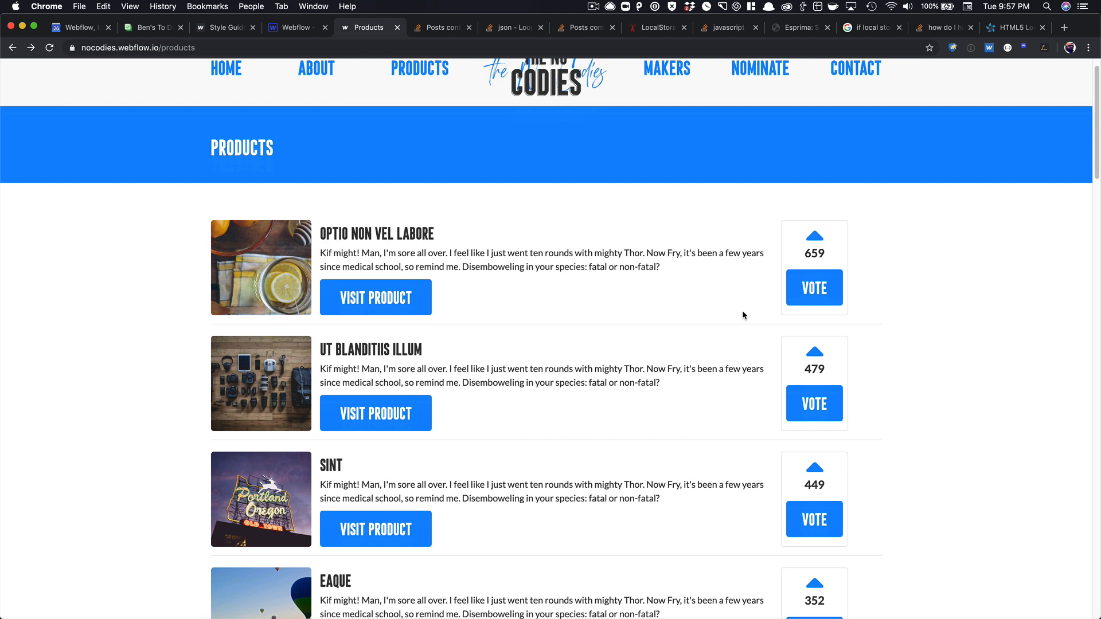
mouse_move(716, 306)
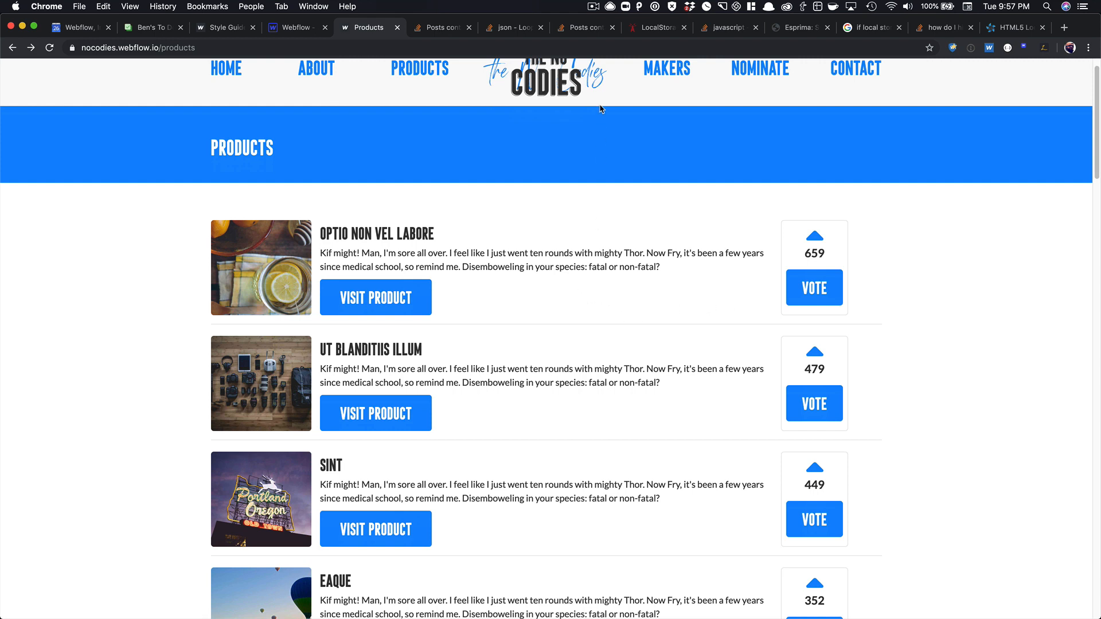
click(593, 7)
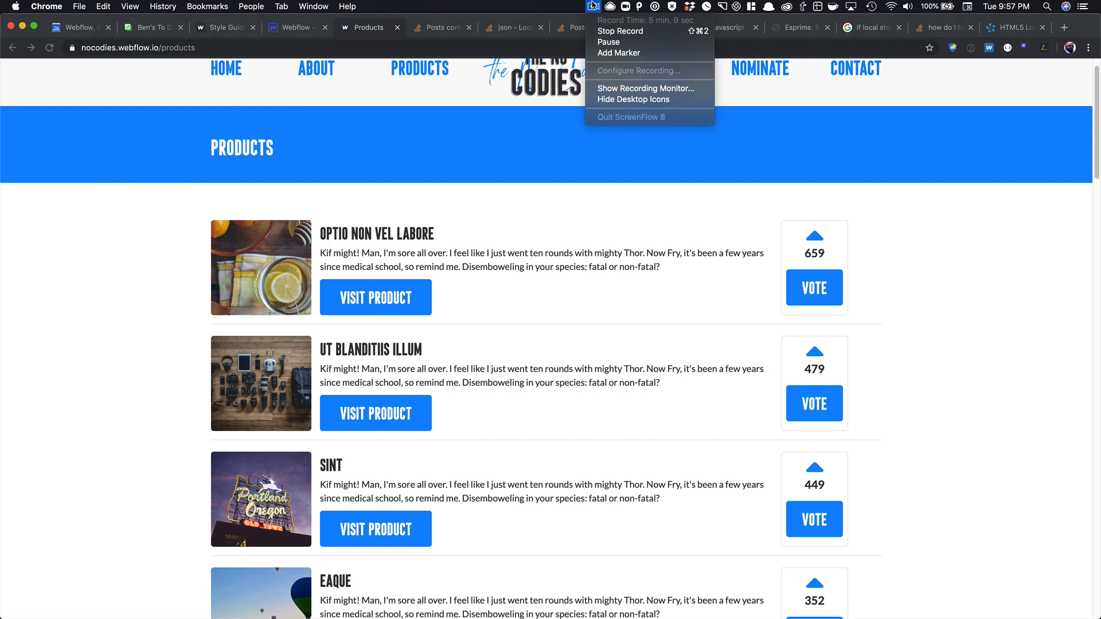